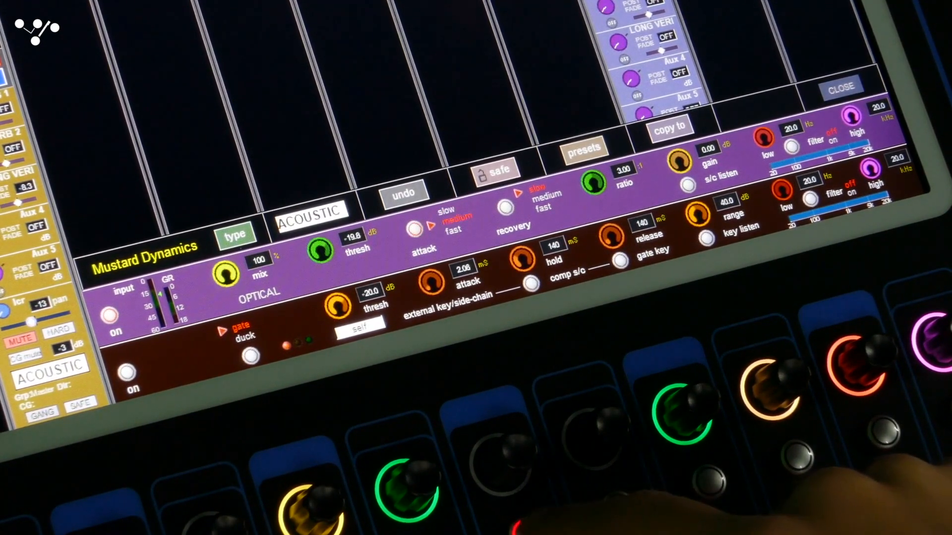
- Adjust a control on the ACOUSTIC channel's Mustard Dynamics optical compressor page
click(444, 232)
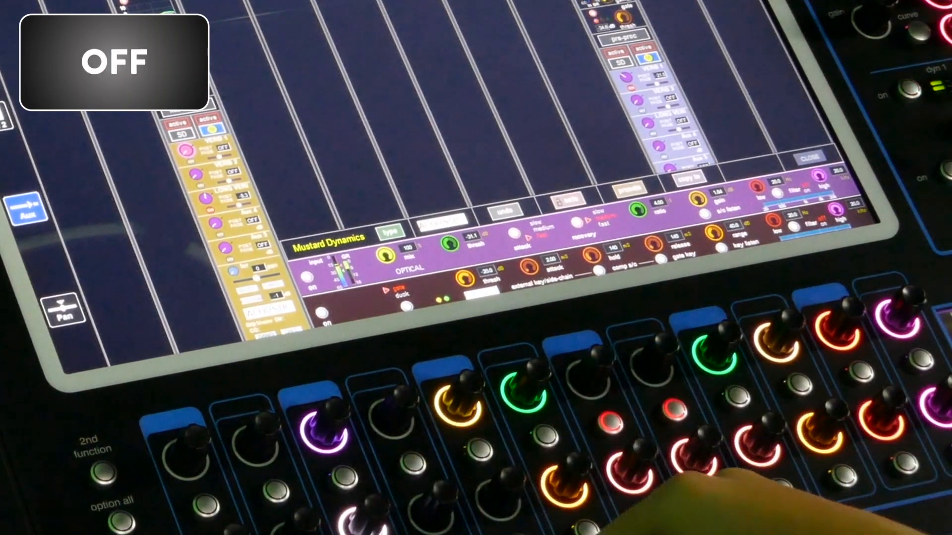
- Re-engage the ACOUSTIC channel's Mustard Dynamics compressor after bypassing it
click(404, 465)
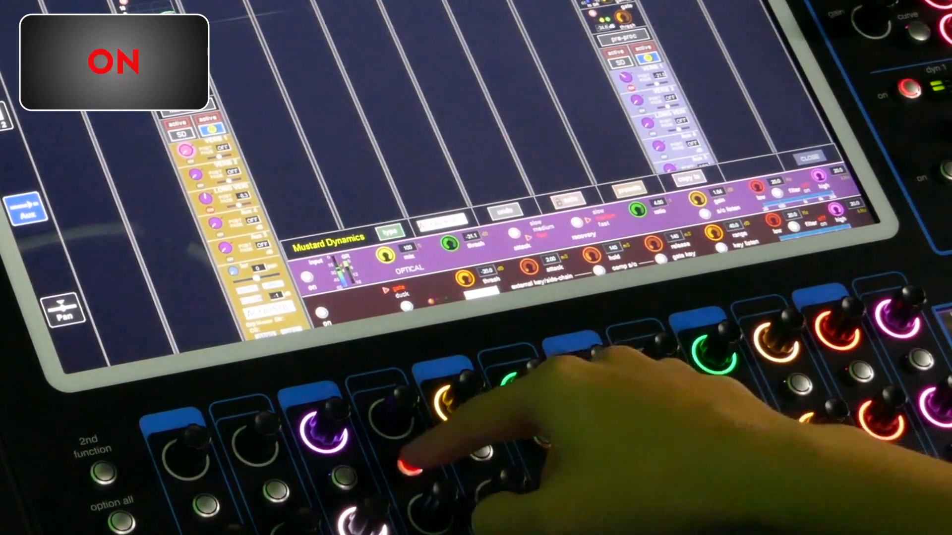